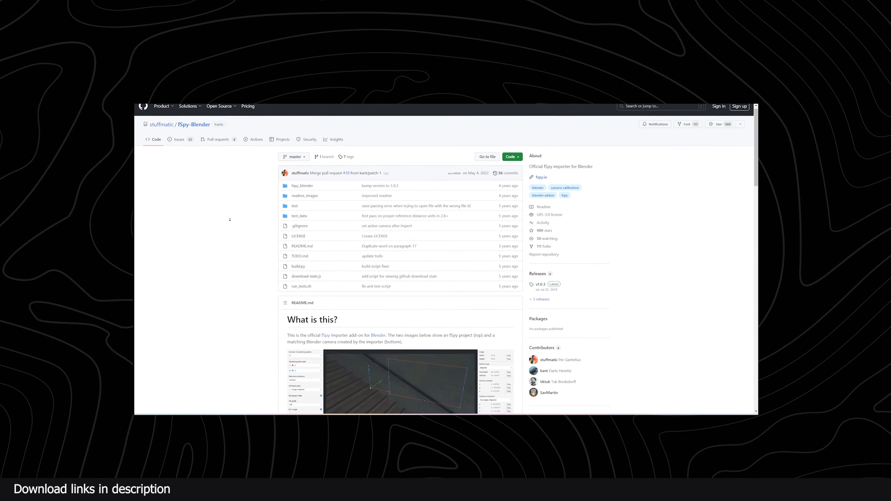
# Use Cablerator's Draw Cable to draw a new cable across the logo model's surface
pyautogui.scroll(-3)
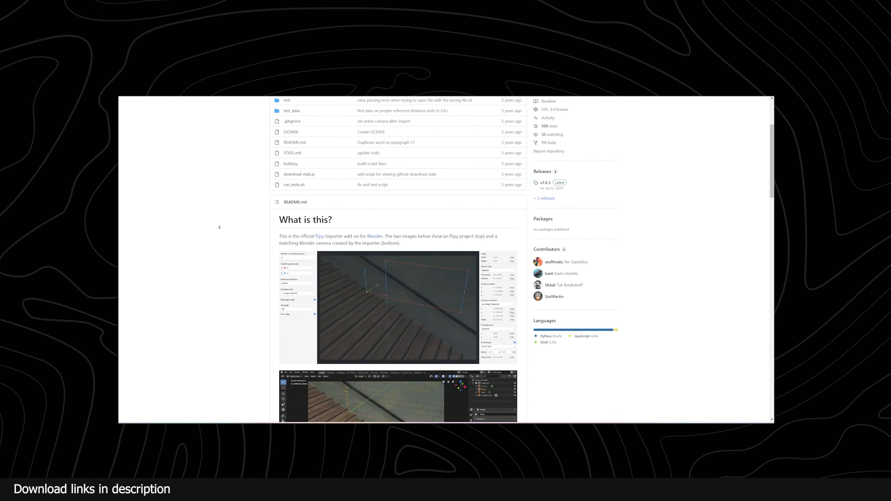
pyautogui.scroll(-3)
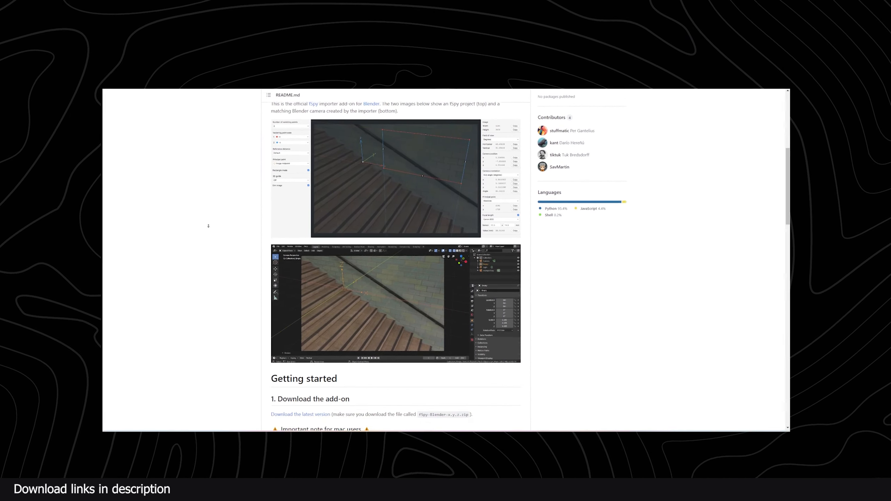
pyautogui.scroll(-3)
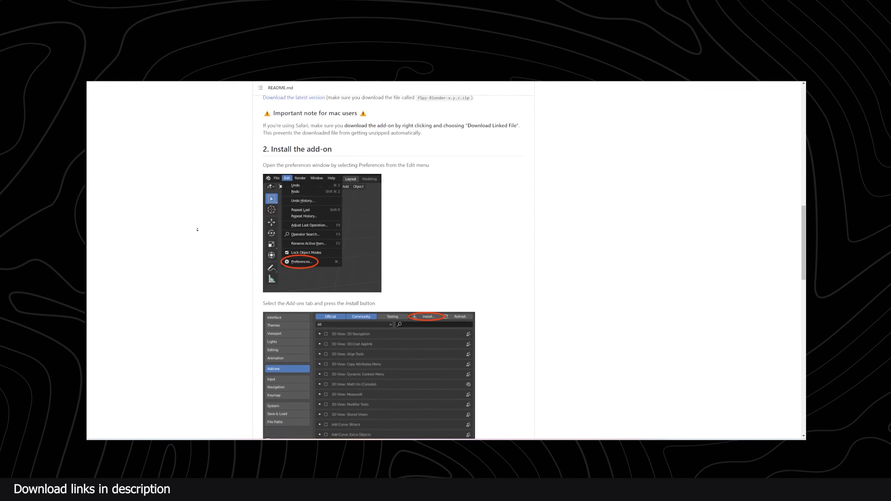
pyautogui.scroll(-3)
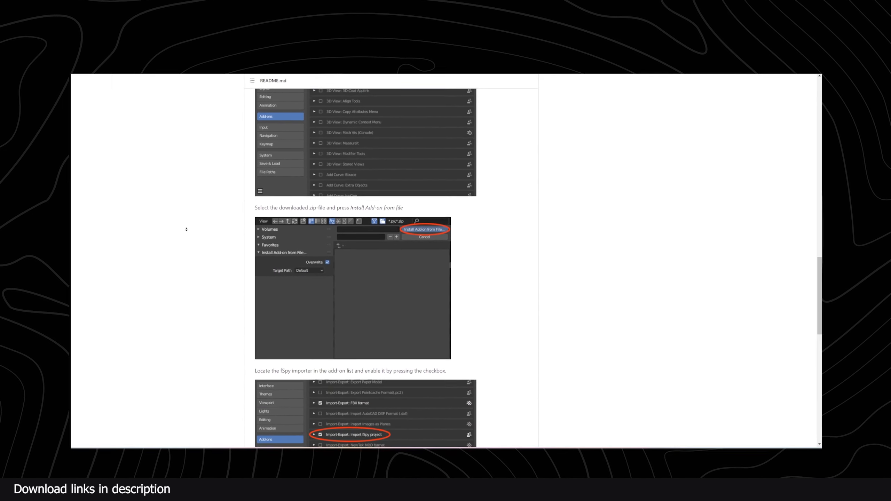
pyautogui.scroll(-3)
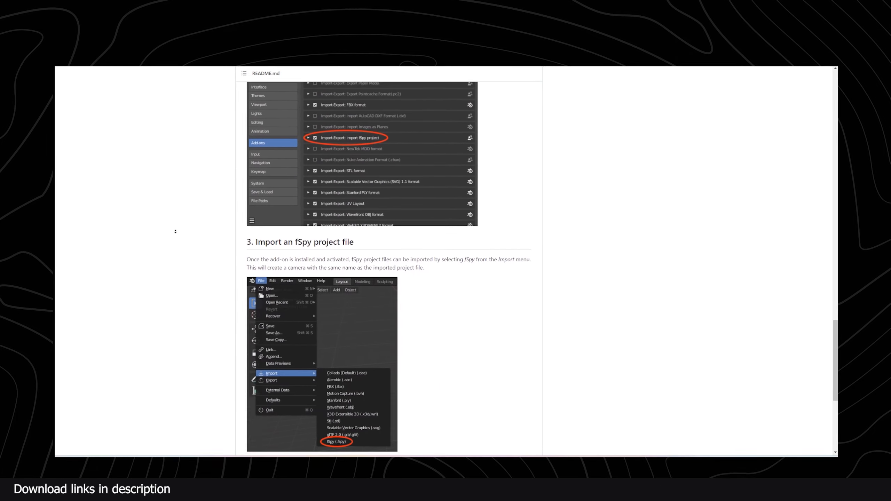
pyautogui.scroll(-3)
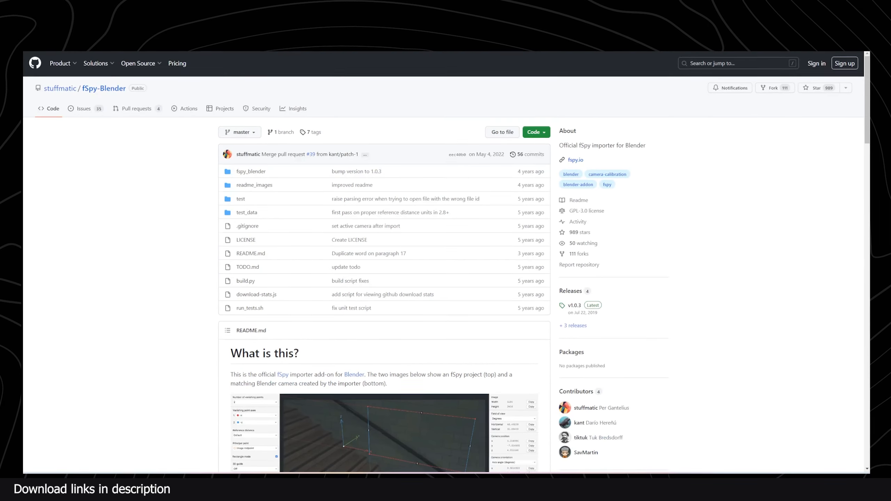
pyautogui.scroll(-3)
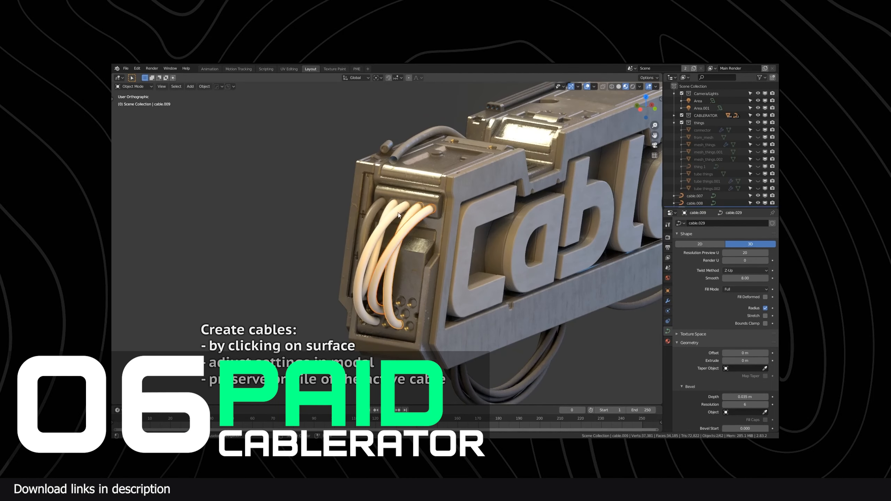
pyautogui.click(438, 222)
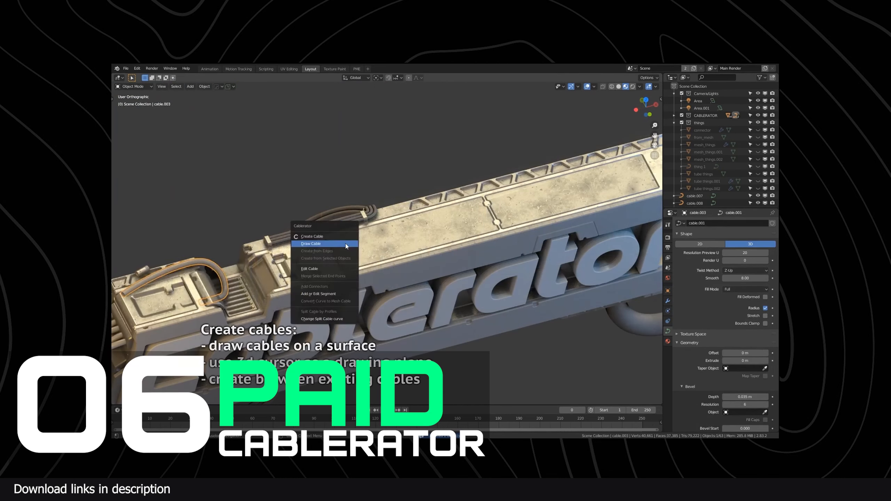
pyautogui.click(311, 243)
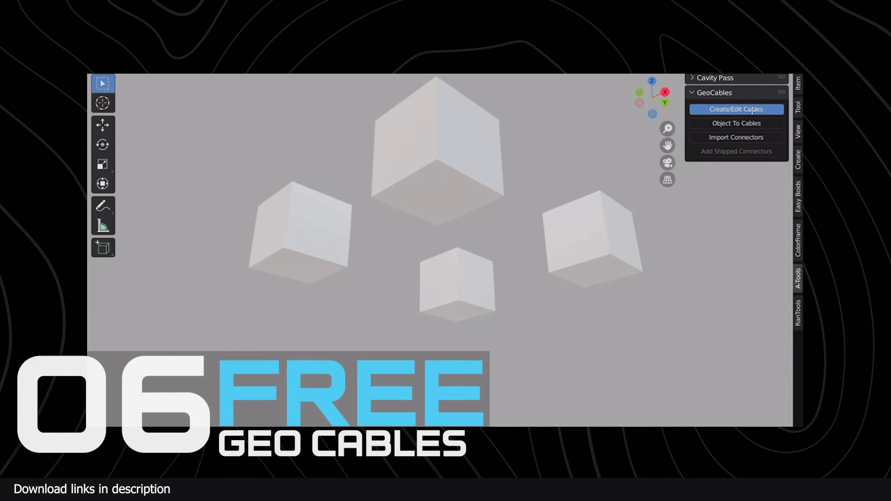
# Use Create/Edit Cables in the GeoCables panel to add cables between the cubes
pyautogui.click(736, 109)
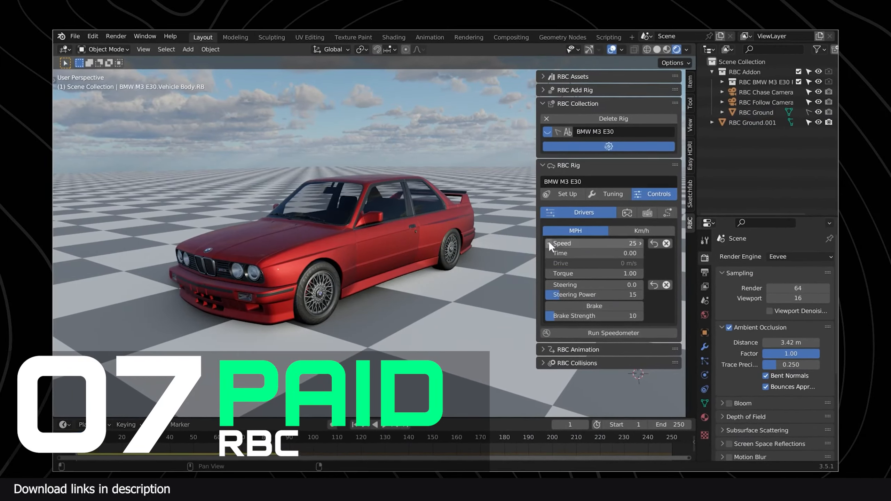
# Show the RBC Rig Controls tab with Drivers and Run Speedometer settings
pyautogui.click(607, 332)
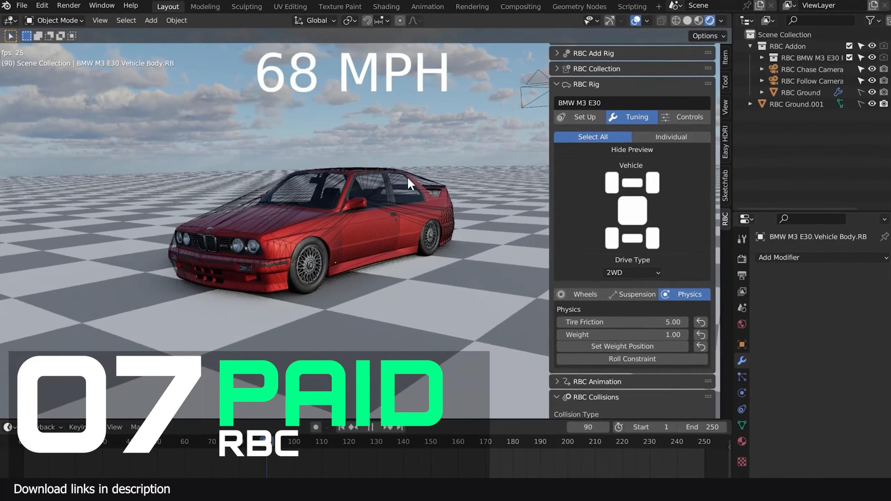
pyautogui.click(687, 116)
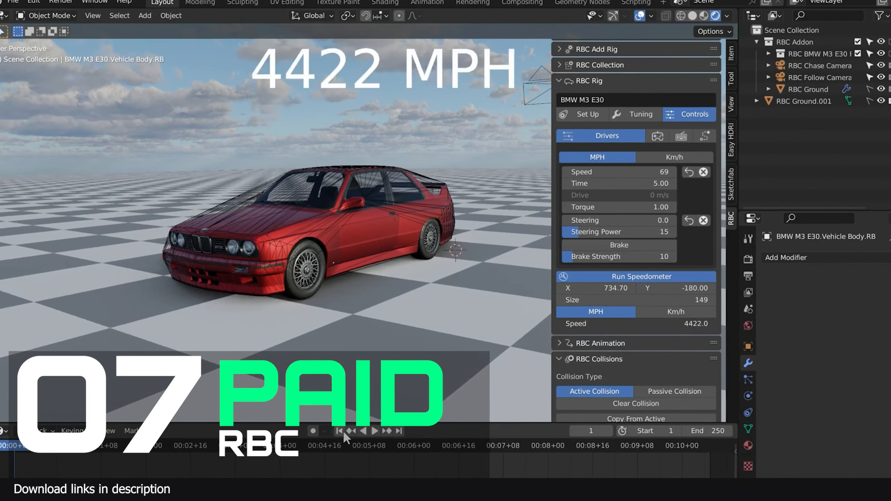
pyautogui.click(373, 431)
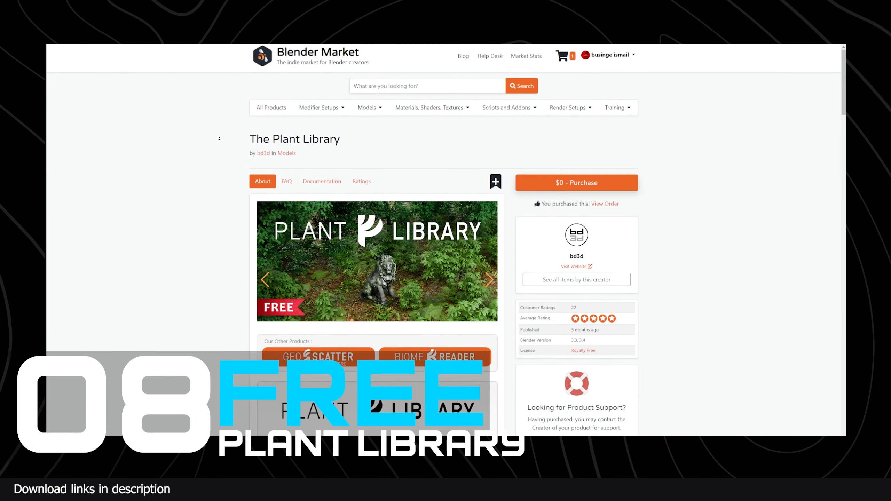
# Scroll through The Plant Library's About section describing its free plant assets
pyautogui.scroll(-3)
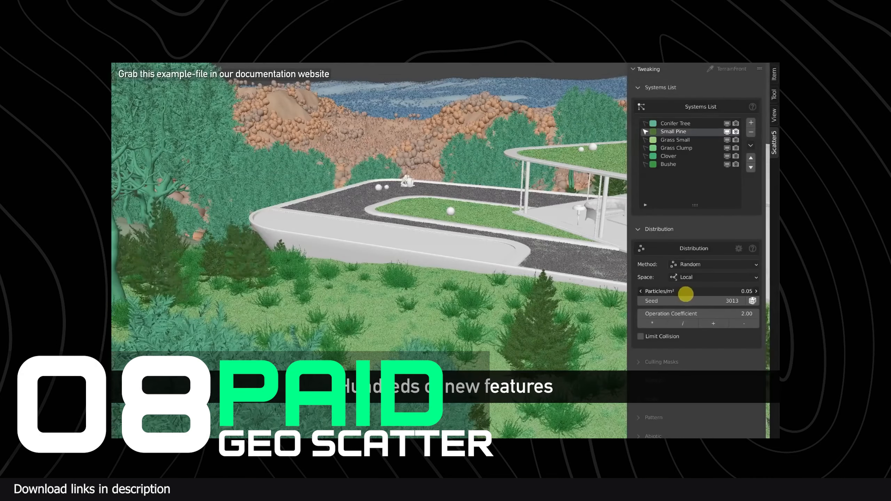
pyautogui.moveTo(684, 294); pyautogui.dragTo(733, 291)
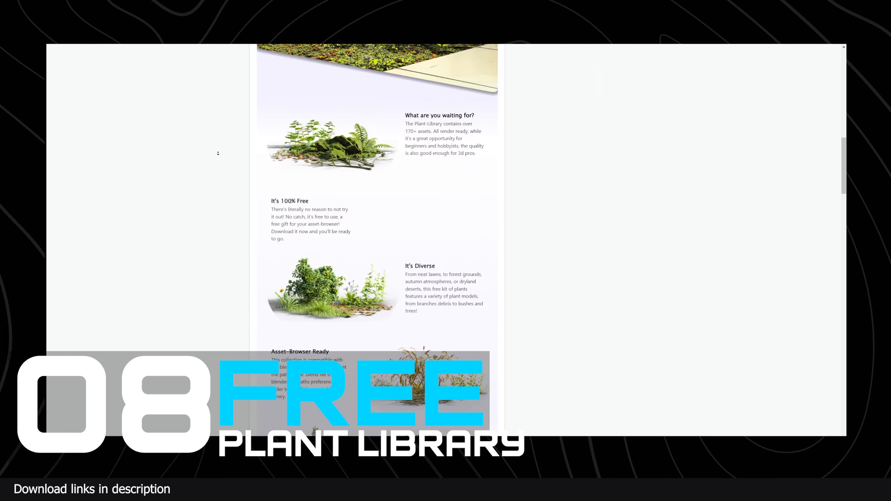
pyautogui.scroll(-3)
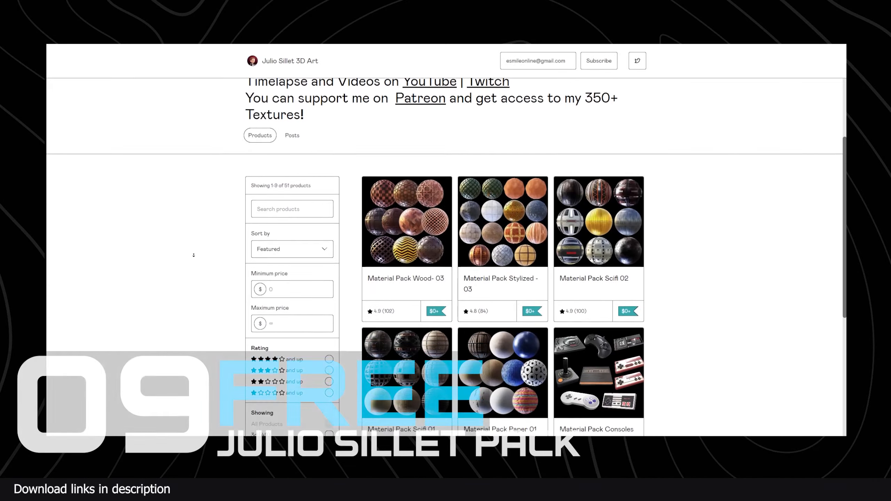
# Scroll the Julio Sillet 3D Art storefront past the material packs to the Tiles - 01 row
pyautogui.scroll(-3)
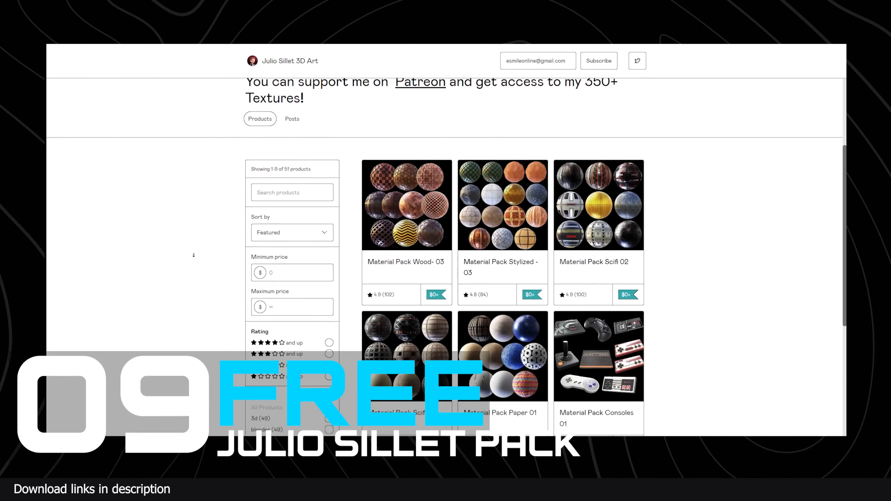
pyautogui.scroll(-3)
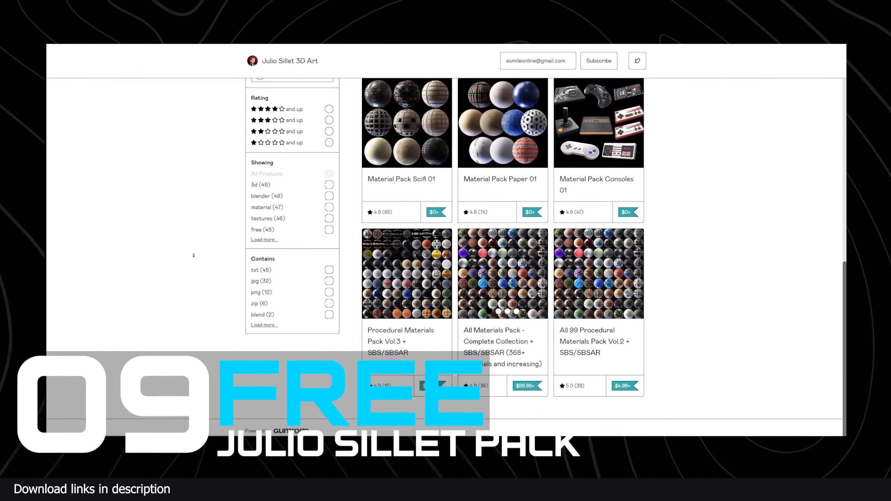
pyautogui.scroll(-3)
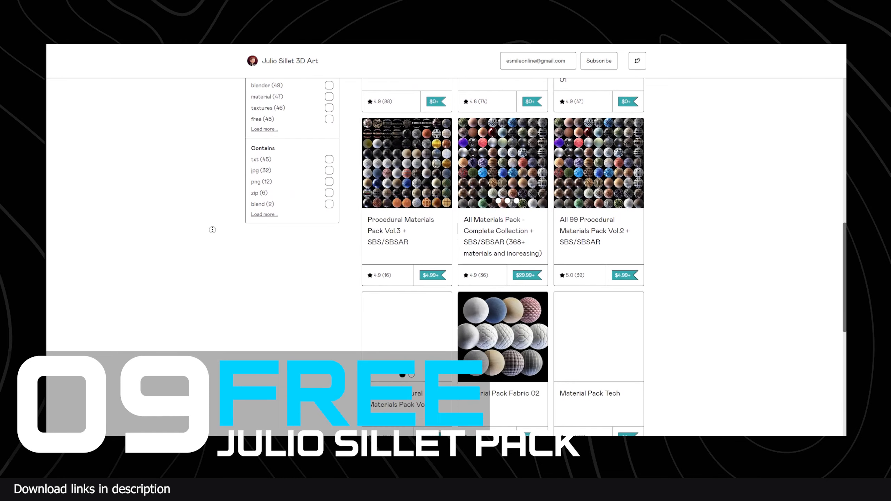
pyautogui.scroll(-3)
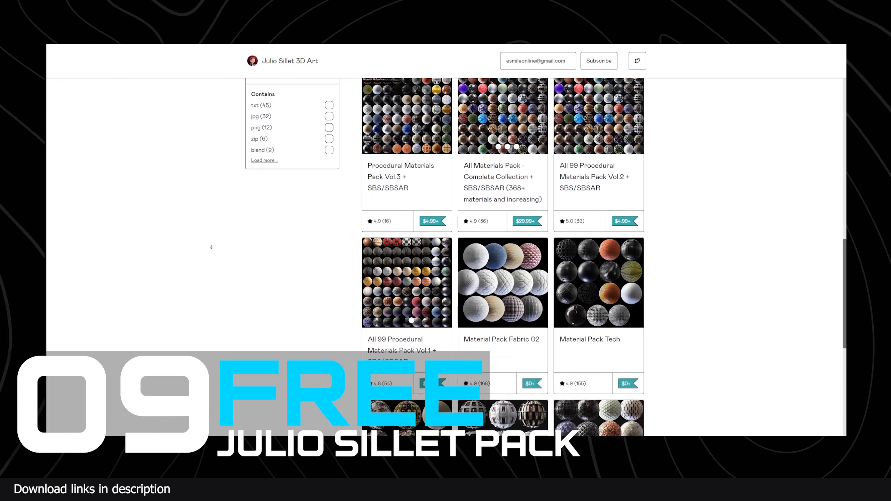
pyautogui.scroll(-3)
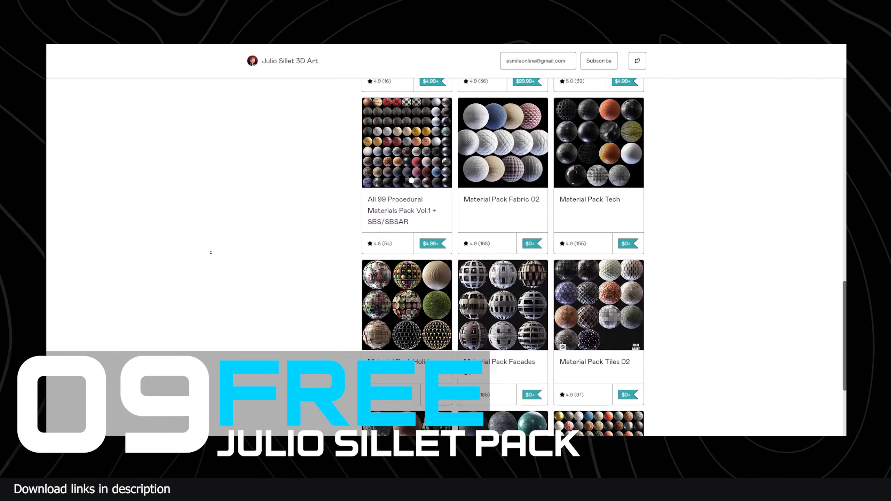
pyautogui.scroll(-3)
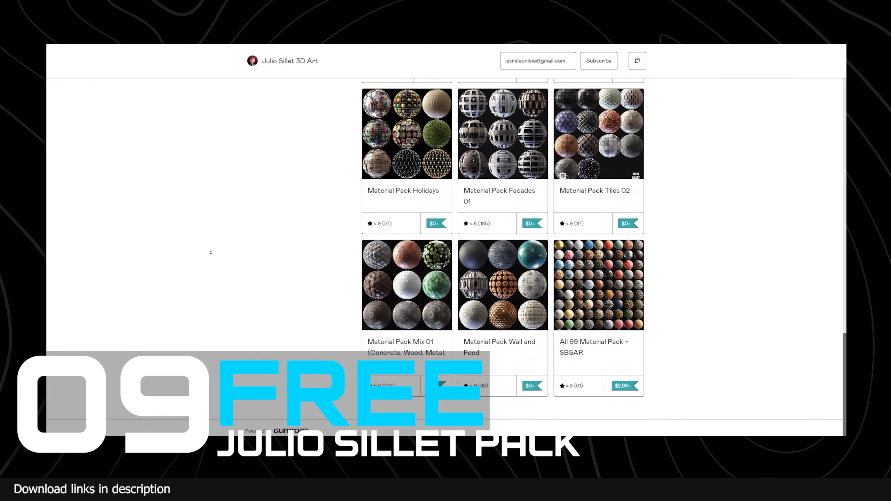
pyautogui.scroll(-3)
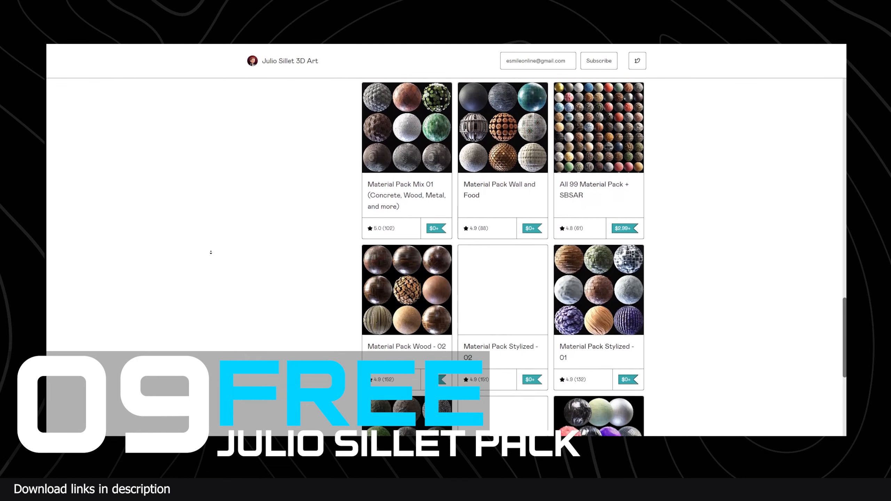
pyautogui.scroll(-3)
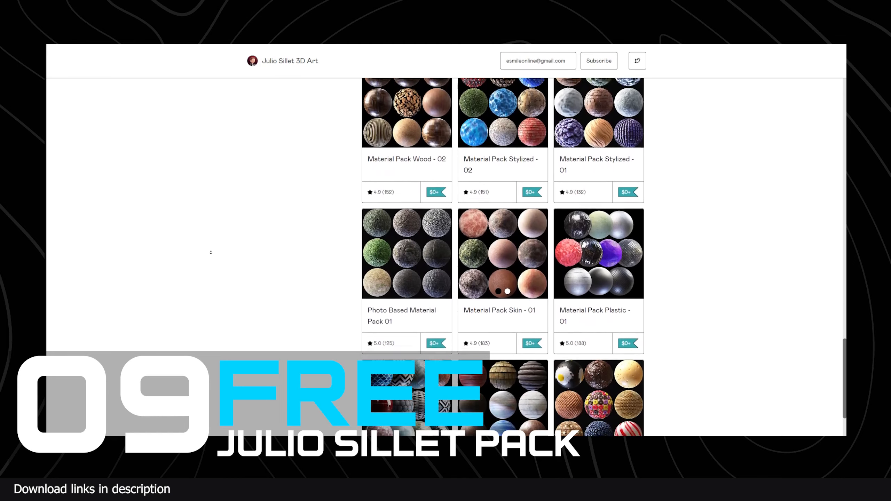
pyautogui.scroll(-3)
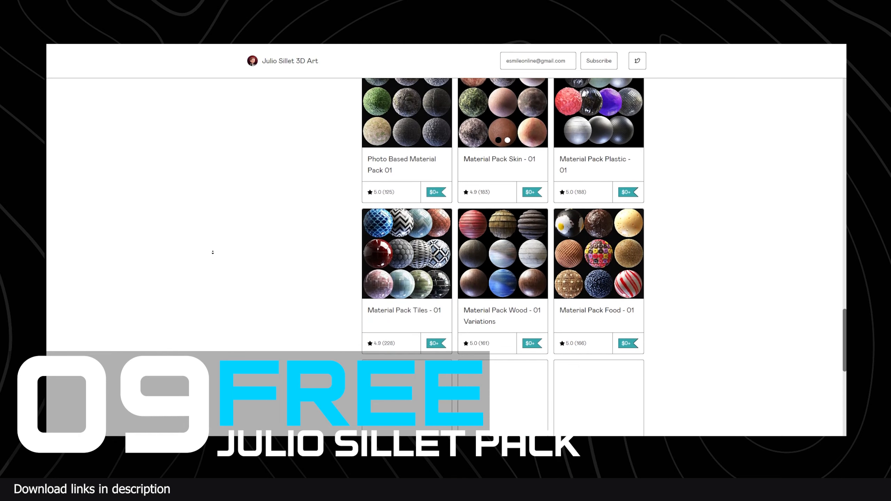
pyautogui.scroll(-3)
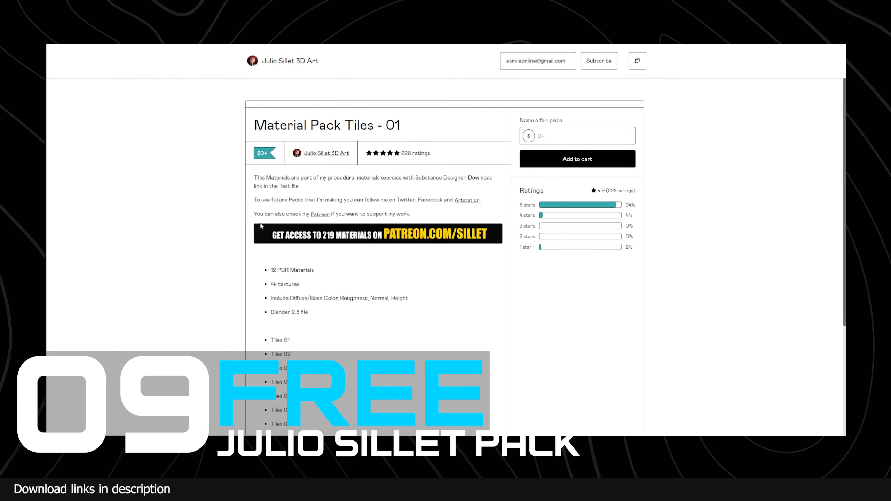
# View the Material Pack Tiles - 01 page with its $0+ price and ratings
pyautogui.scroll(-3)
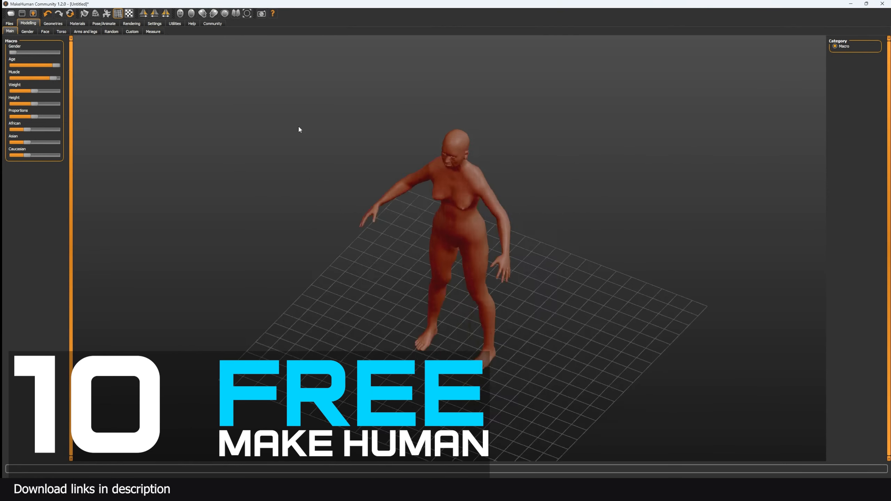
# Apply the Young caucasian female2 skin and check the Modelling and Rendering tabs
pyautogui.click(77, 23)
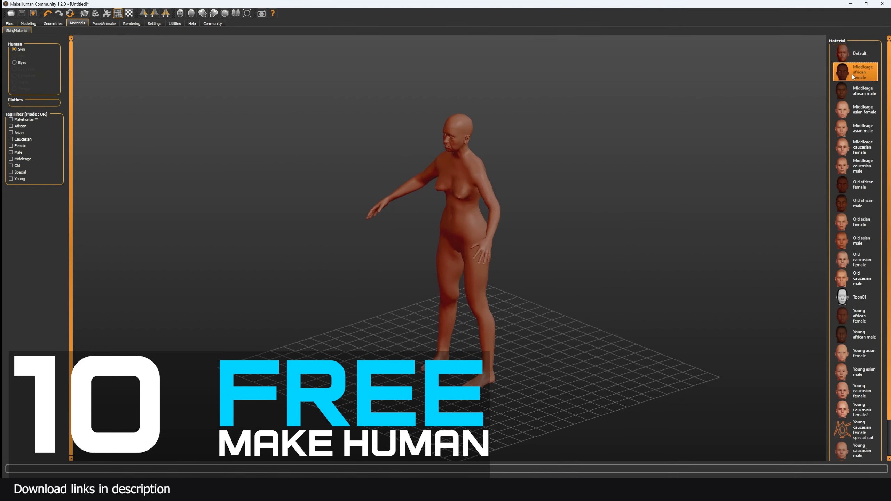
pyautogui.click(861, 147)
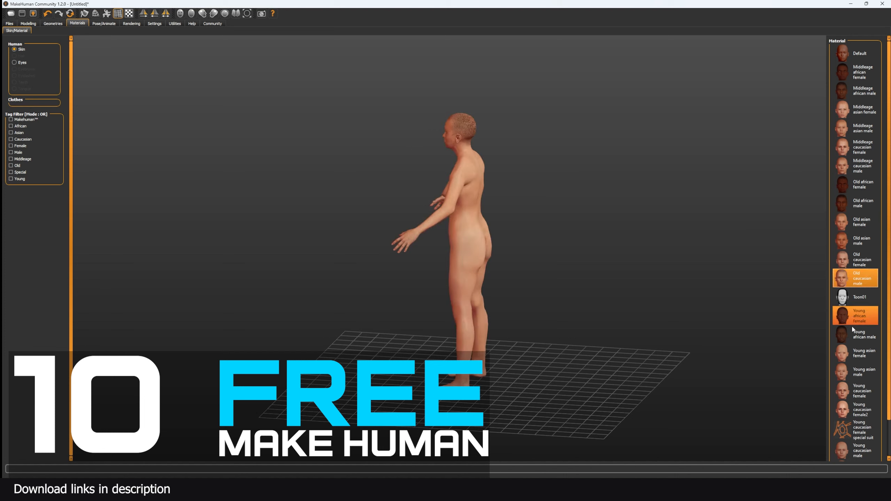
pyautogui.click(855, 409)
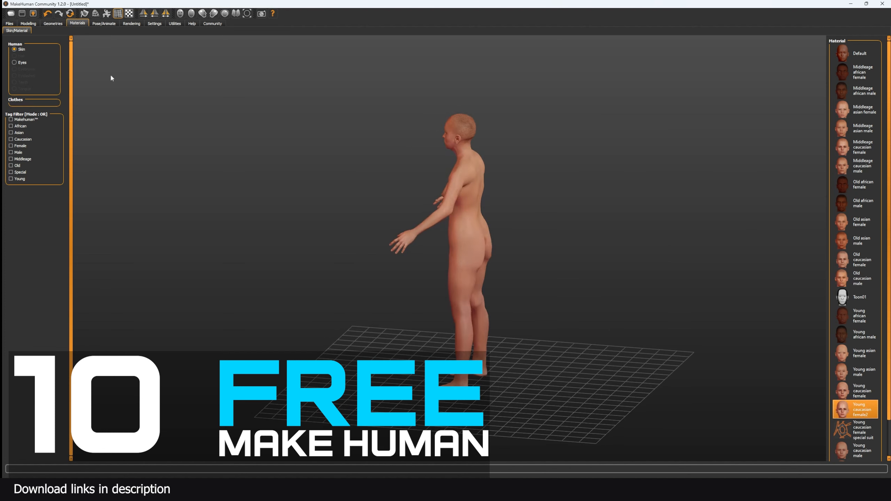
pyautogui.click(29, 23)
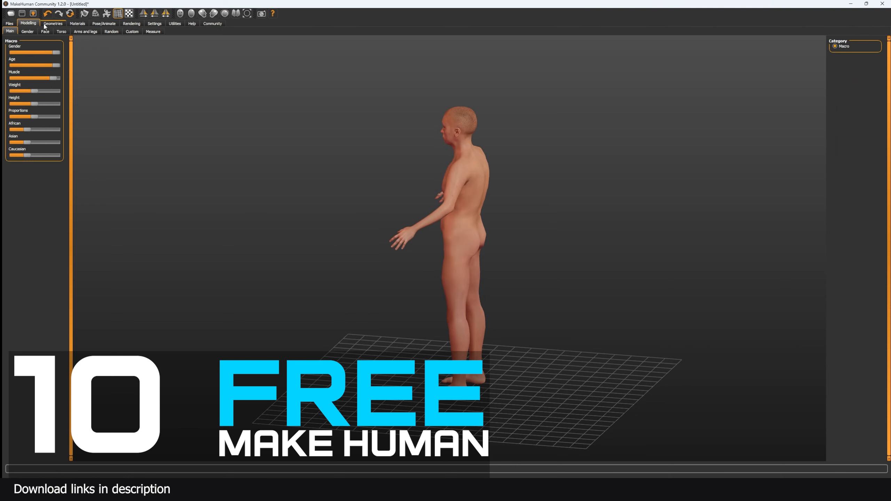
pyautogui.click(131, 23)
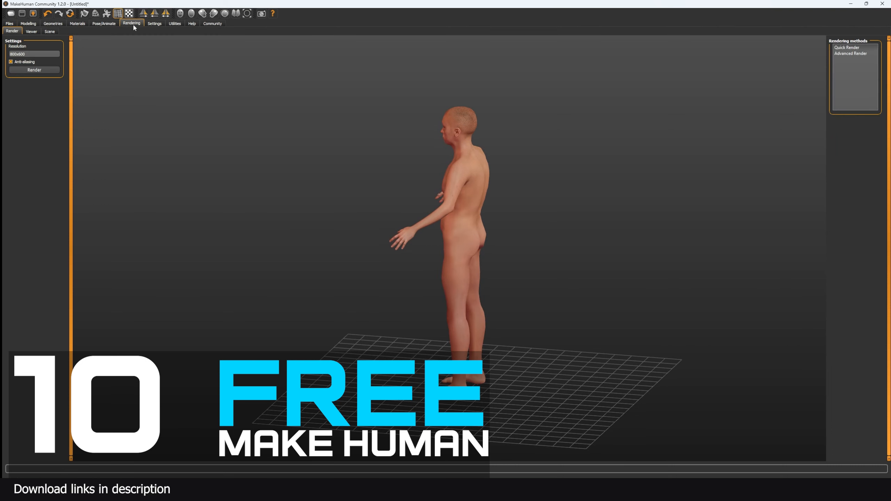
pyautogui.click(78, 23)
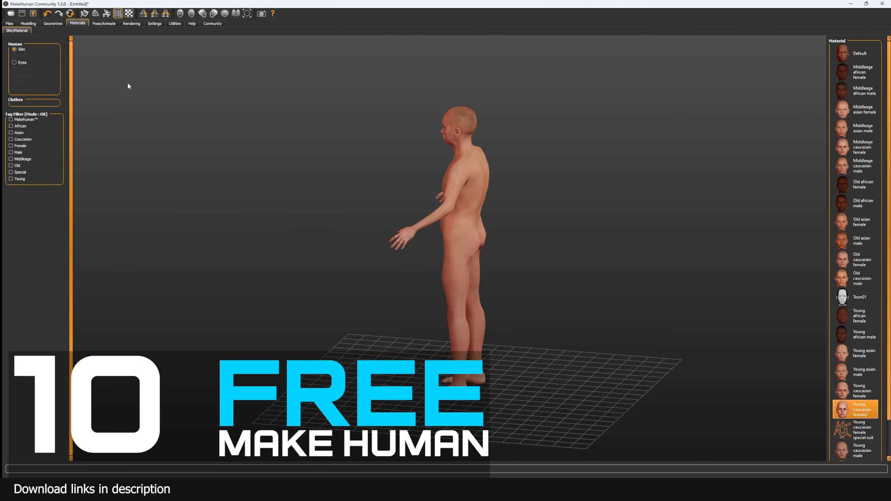
# Dress the human in Male casualsuit04, a casual blue shirt and jeans
pyautogui.click(52, 23)
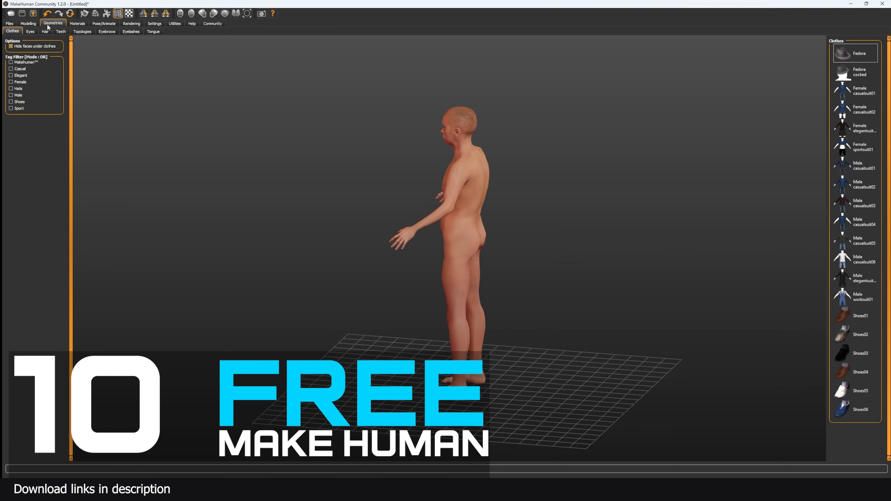
pyautogui.click(863, 222)
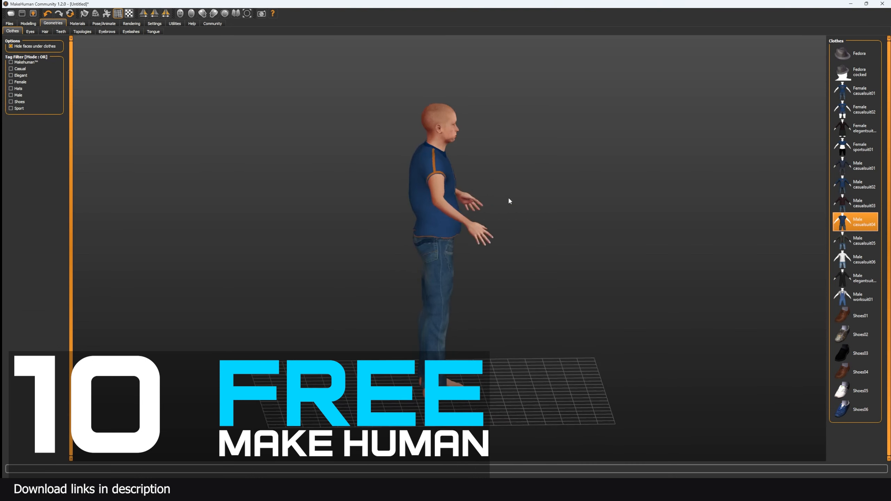
pyautogui.click(856, 53)
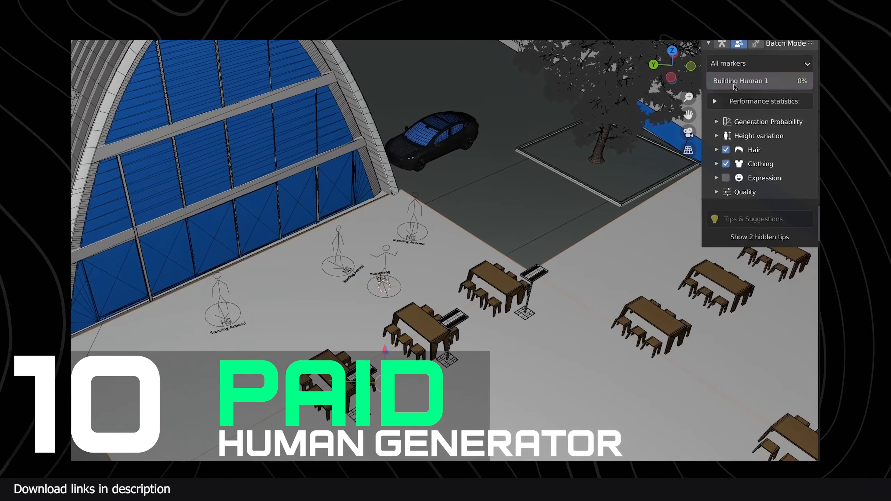
# Generate 4 humans at the markers, then reapply MakeHuman's Young caucasian female2 skin
pyautogui.click(759, 80)
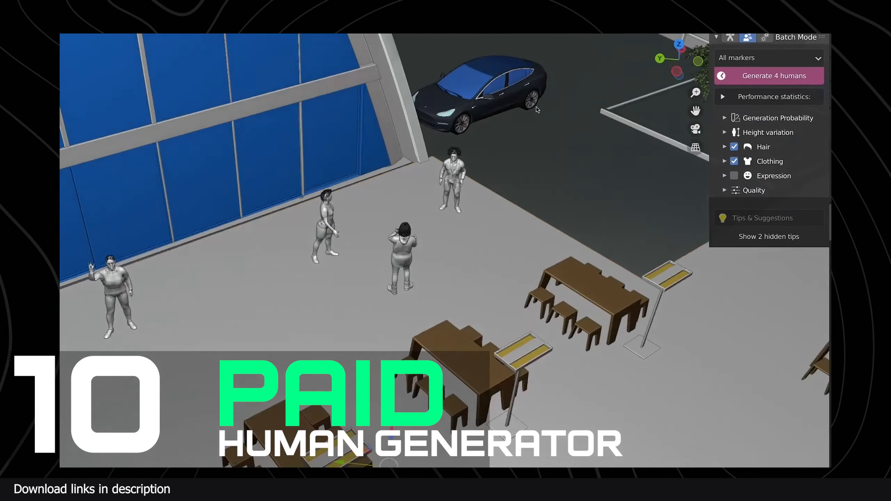
pyautogui.click(774, 75)
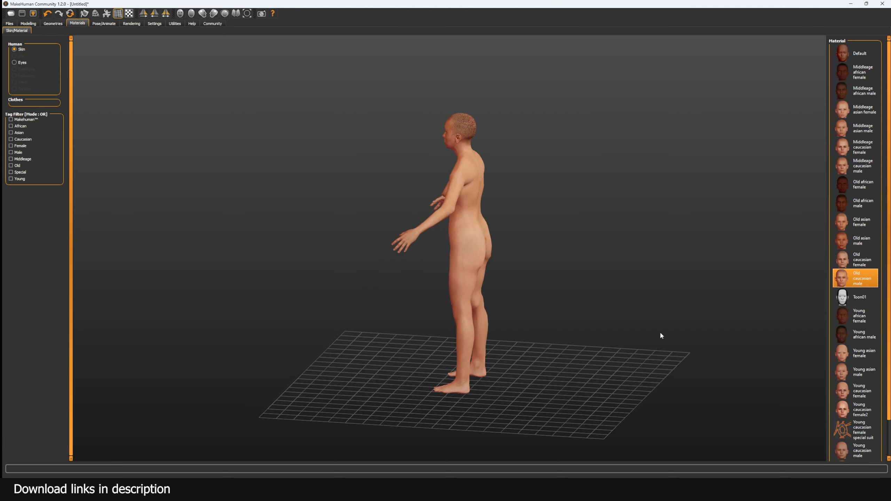
pyautogui.click(855, 409)
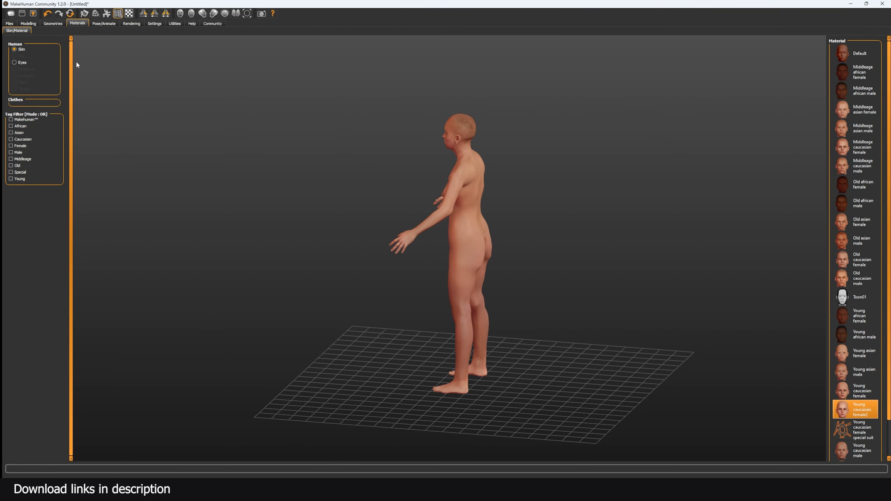
pyautogui.click(29, 24)
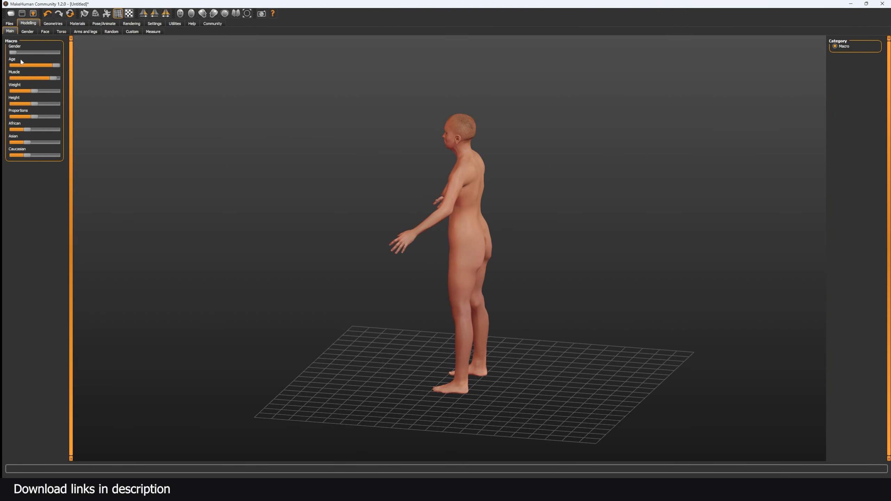